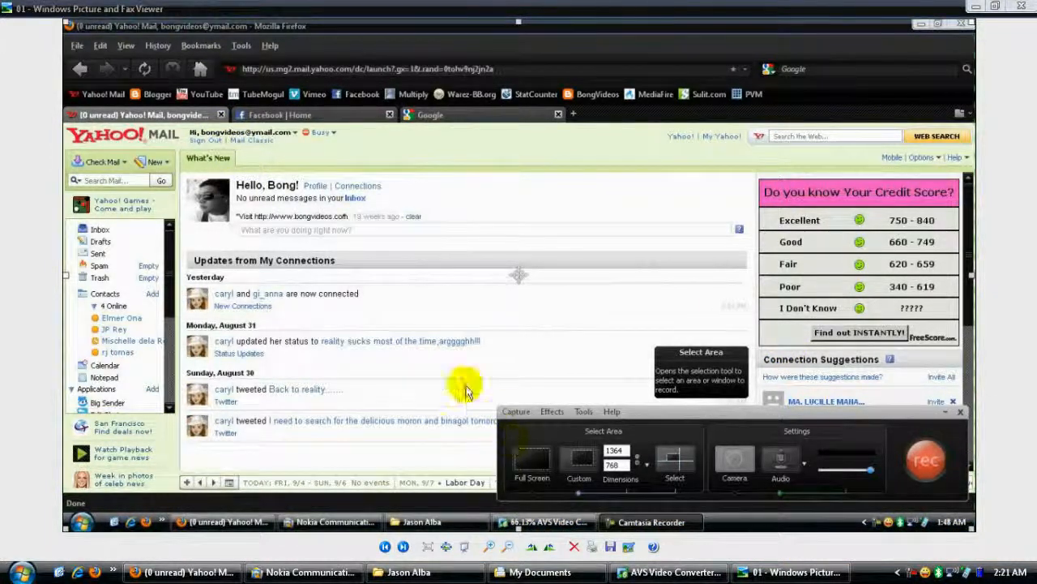
pyautogui.moveTo(414, 454)
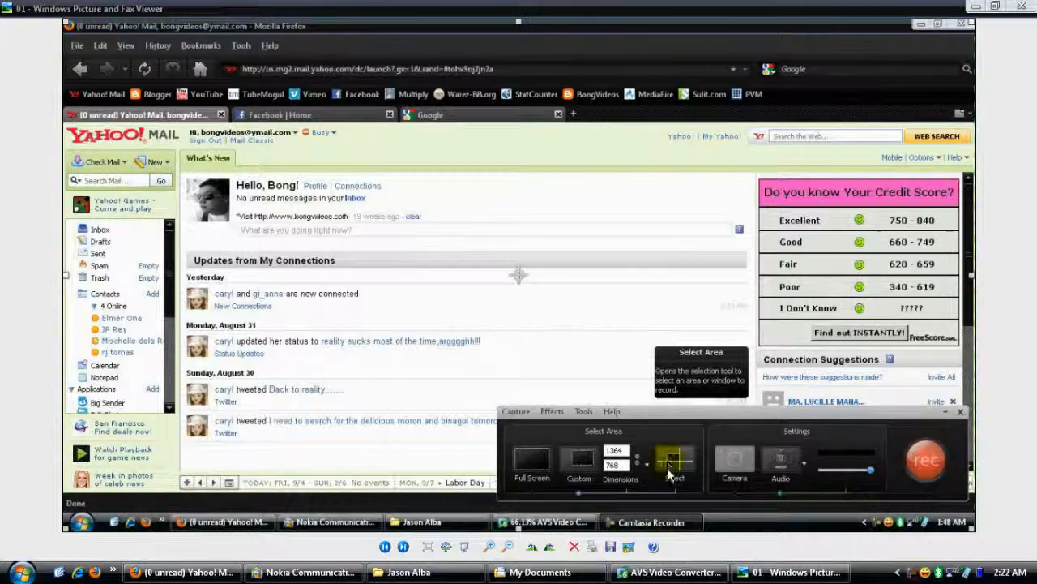
# Choose Select under Select Area to record a custom screen region
pyautogui.click(532, 461)
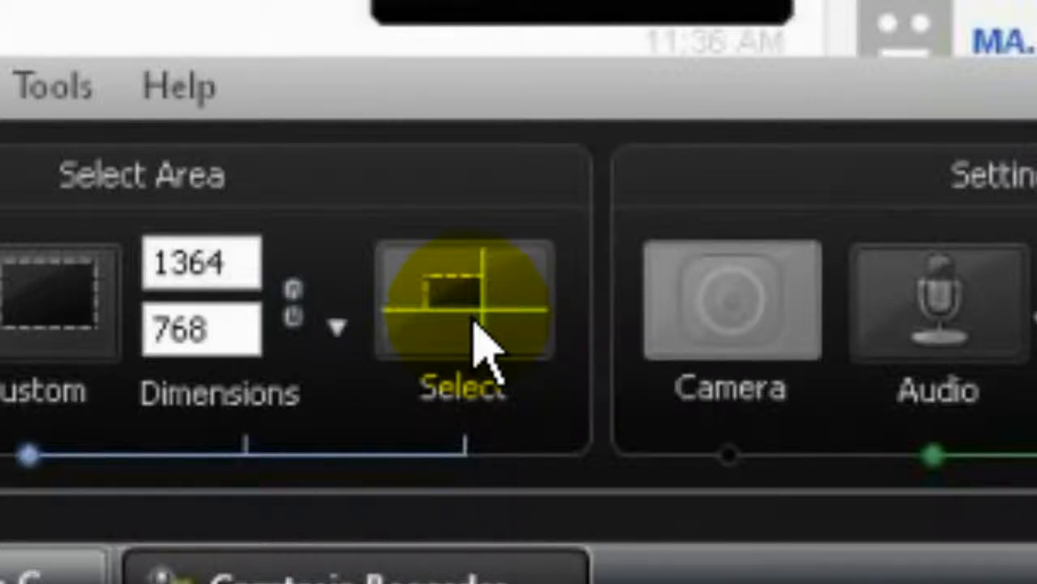
pyautogui.moveTo(458, 325)
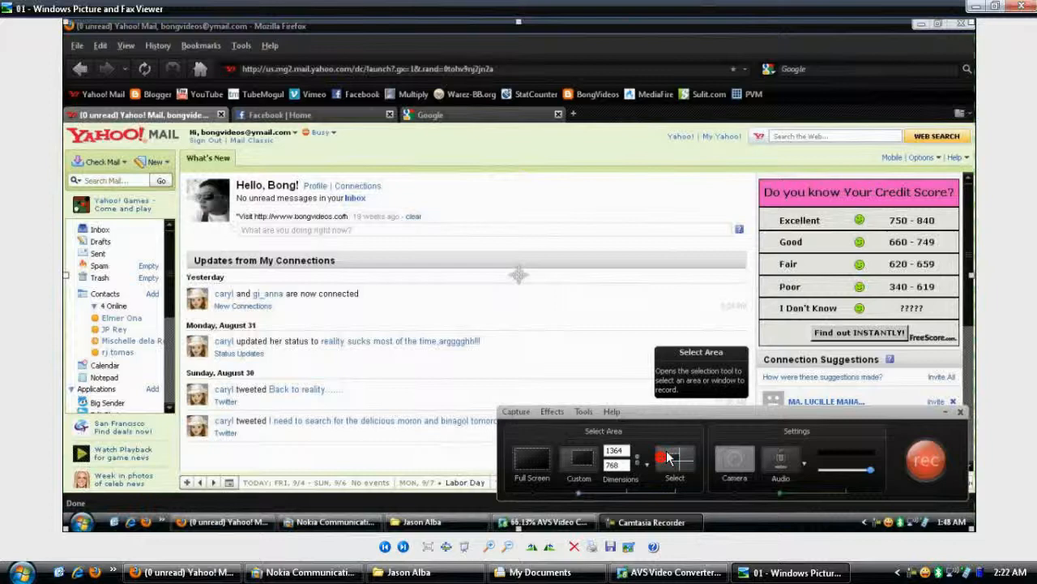
pyautogui.moveTo(529, 545)
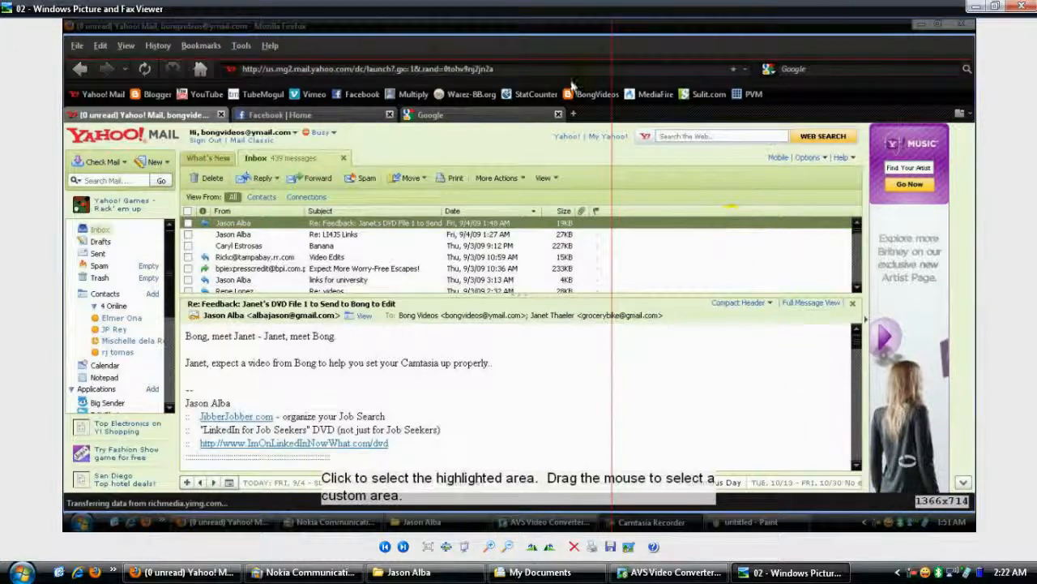
pyautogui.moveTo(235, 81)
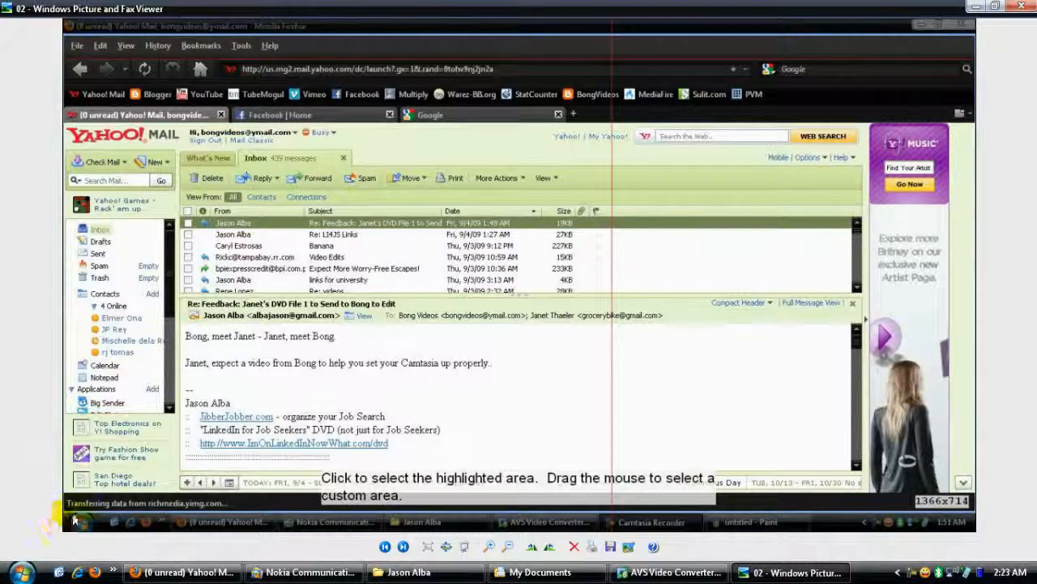
pyautogui.moveTo(957, 477)
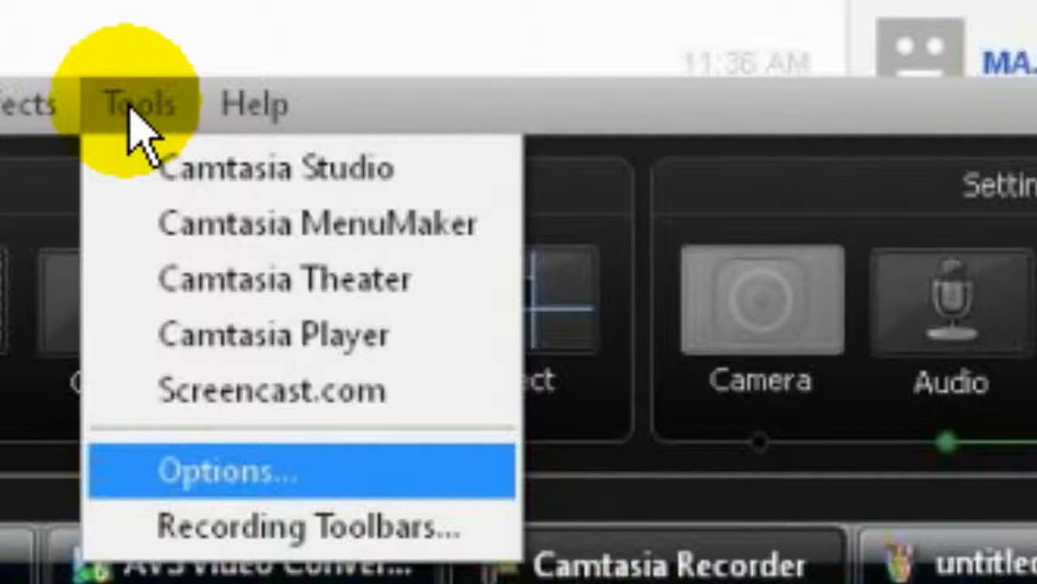
pyautogui.moveTo(243, 470)
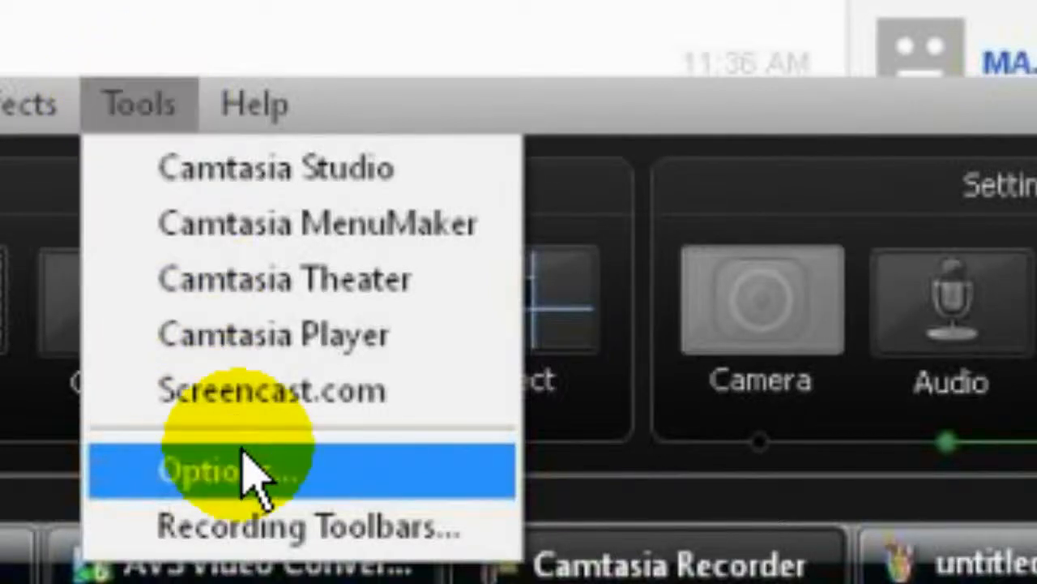
pyautogui.moveTo(243, 502)
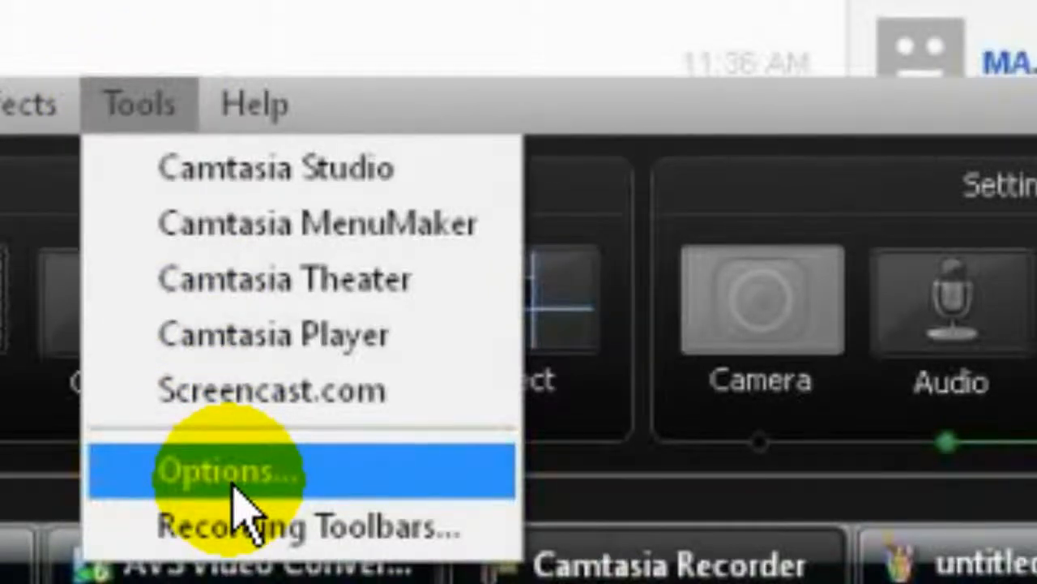
# In recorder Options, set video configuration to Manual at 30 frames per second
pyautogui.click(227, 471)
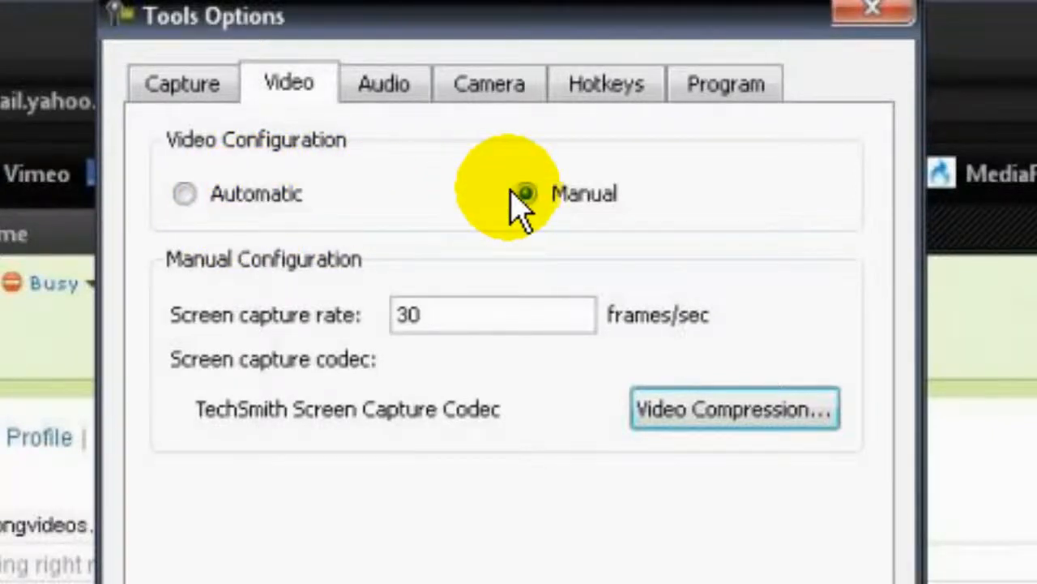
pyautogui.click(525, 192)
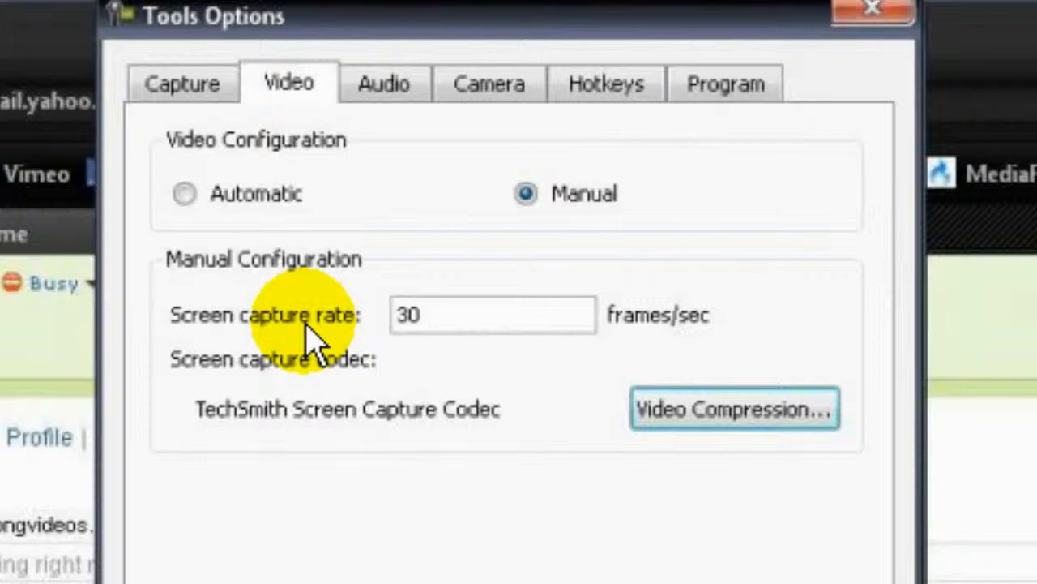
pyautogui.moveTo(264, 344)
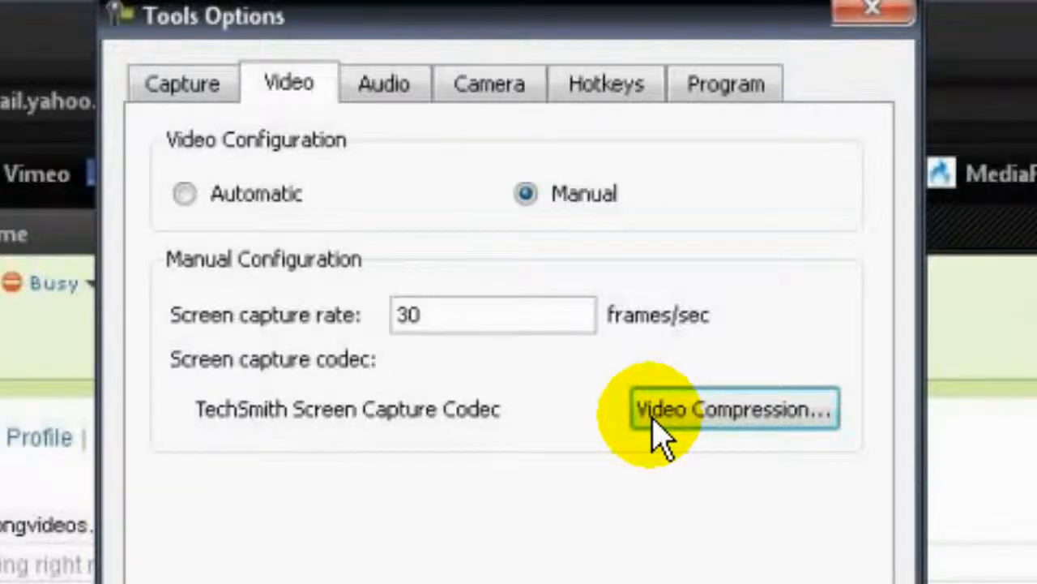
# Set the TechSmith Screen Capture Codec's compression slider to Better Compression and confirm
pyautogui.click(734, 409)
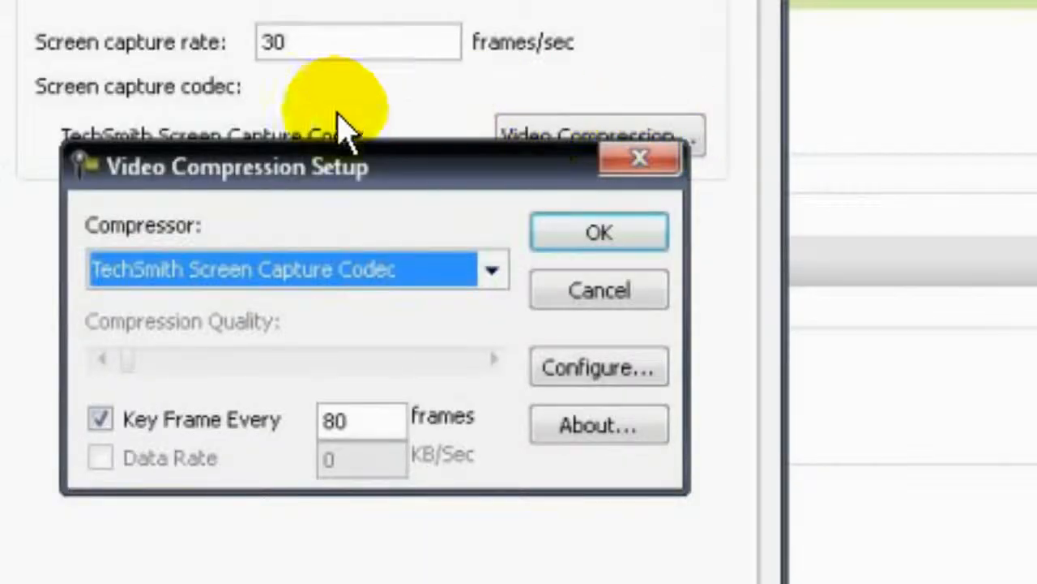
pyautogui.moveTo(264, 190)
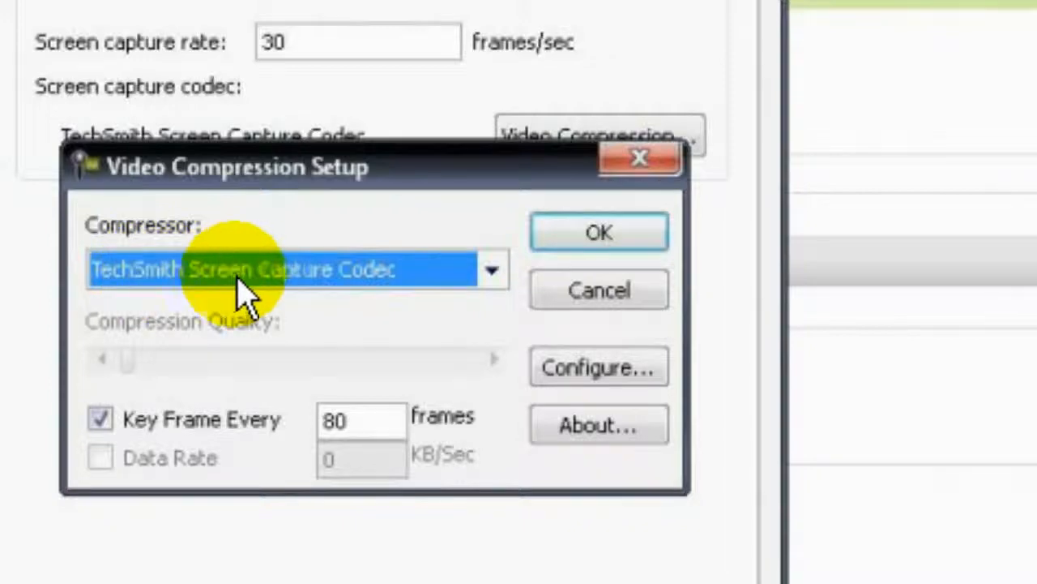
pyautogui.moveTo(357, 283)
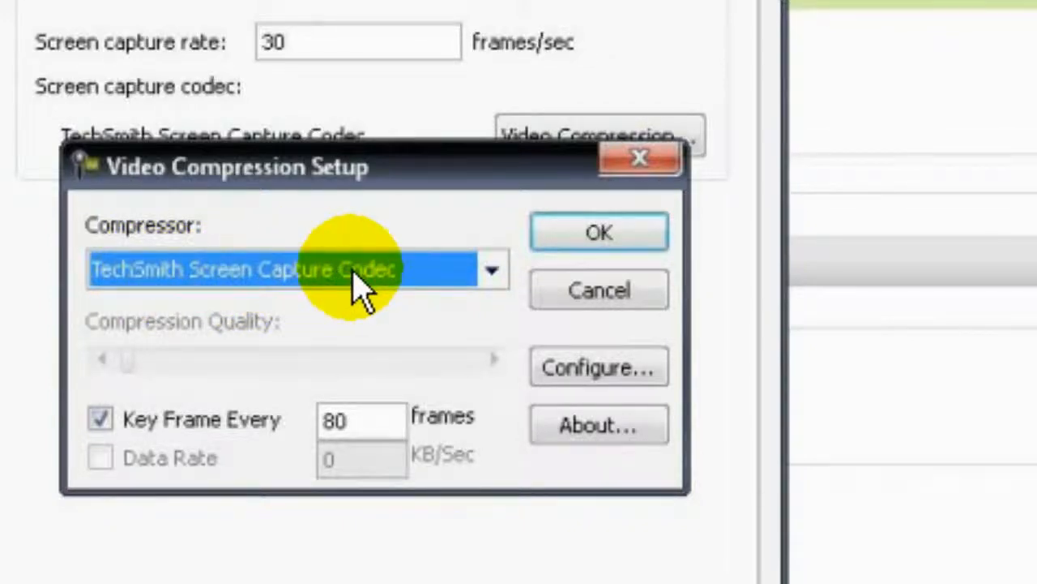
pyautogui.moveTo(527, 373)
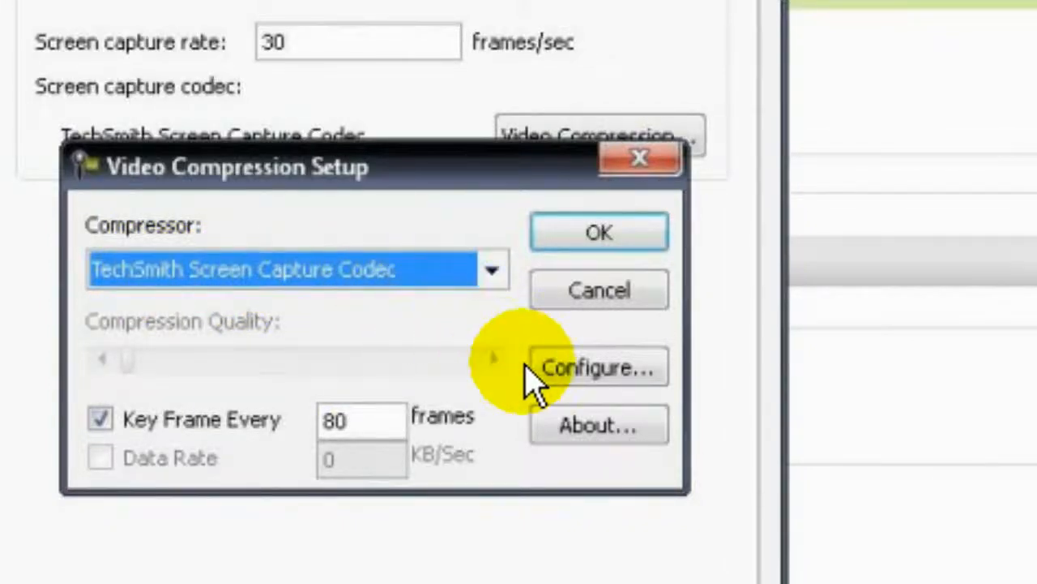
pyautogui.moveTo(584, 393)
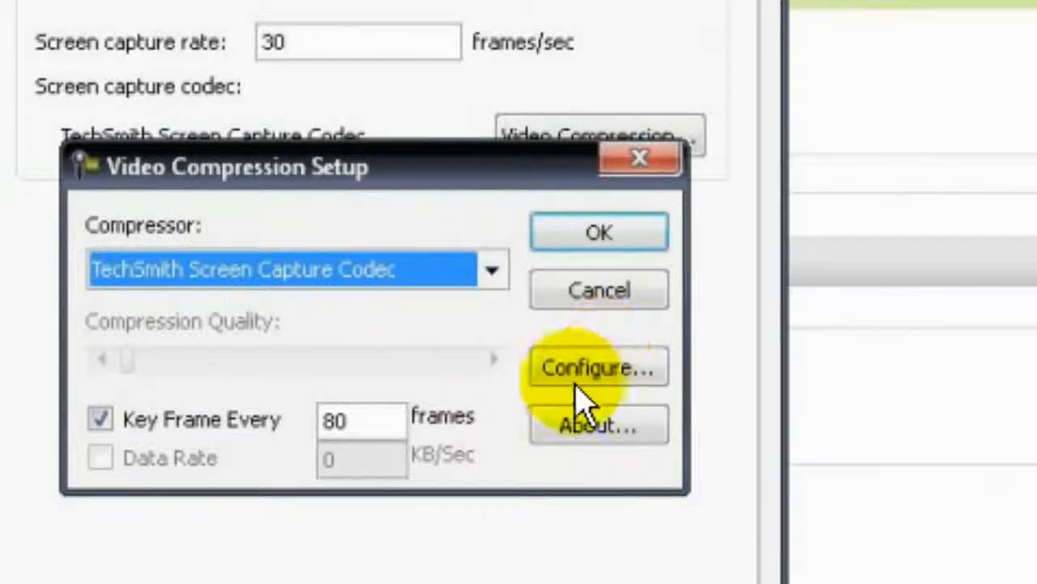
pyautogui.click(598, 368)
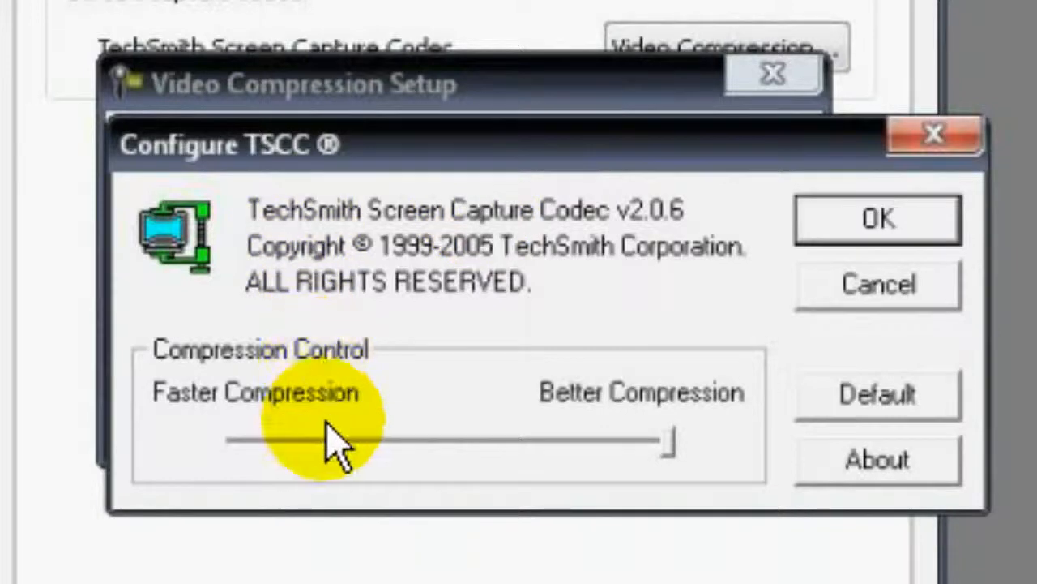
pyautogui.moveTo(324, 440); pyautogui.dragTo(656, 440)
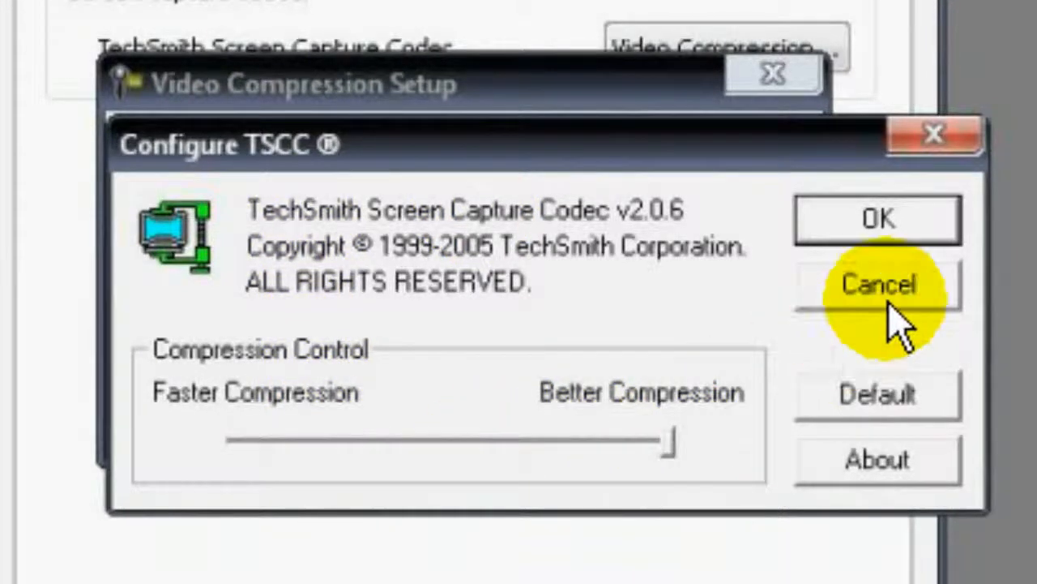
pyautogui.click(878, 284)
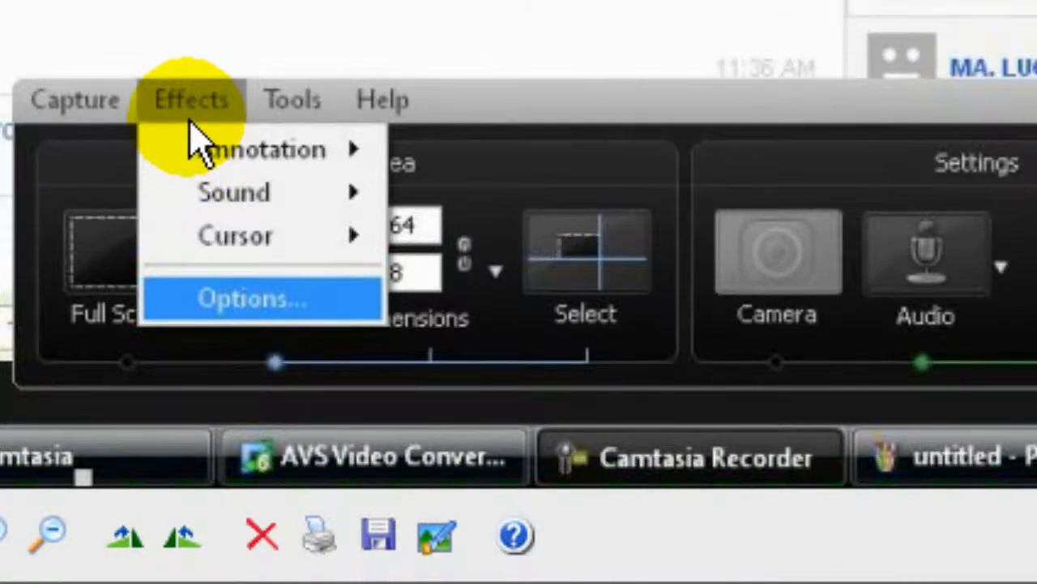
pyautogui.moveTo(207, 304)
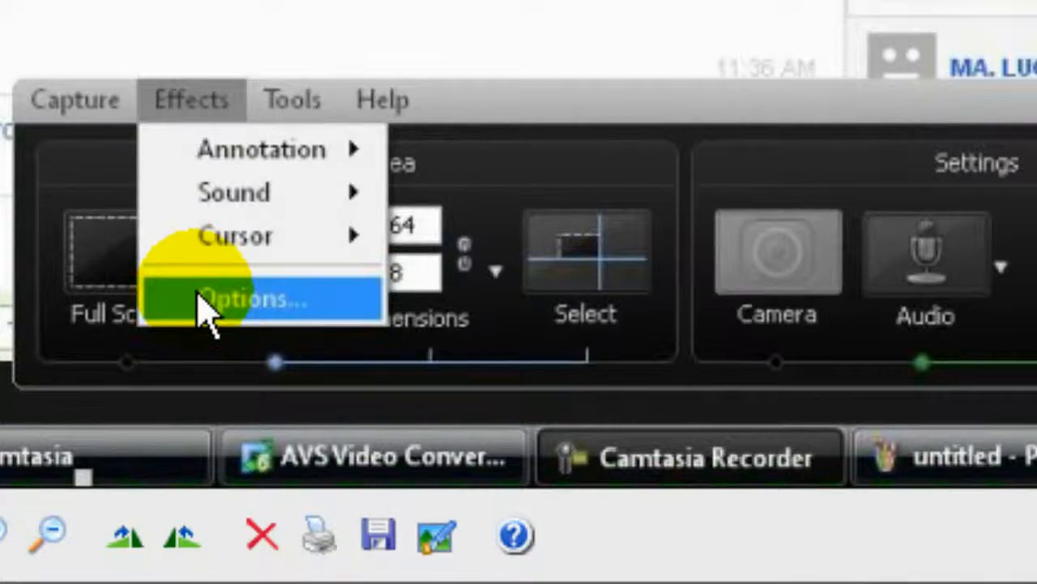
# Set the cursor highlight to a translucent yellow circle in Effects Options and apply
pyautogui.click(243, 298)
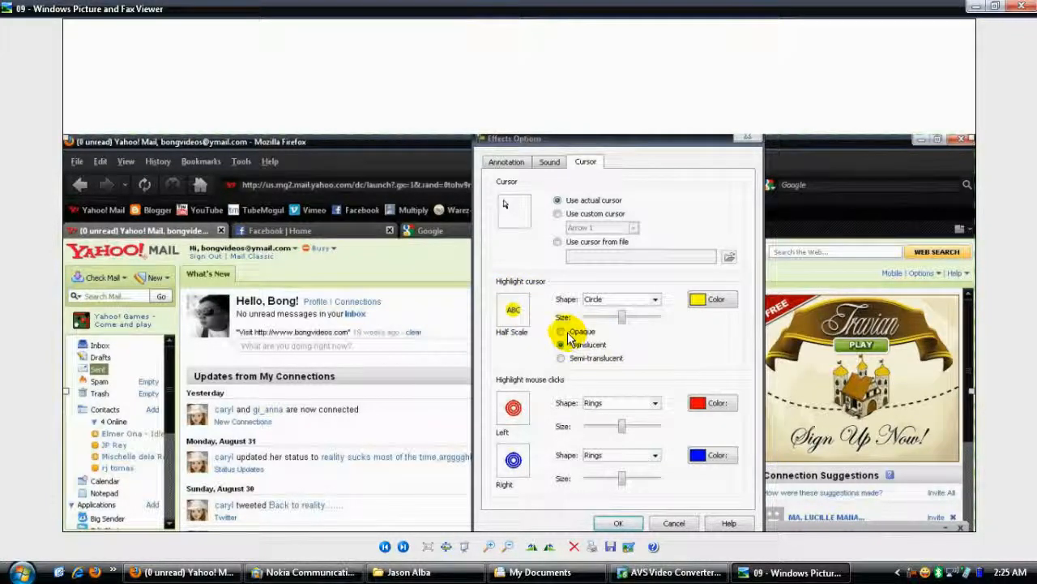
pyautogui.click(561, 345)
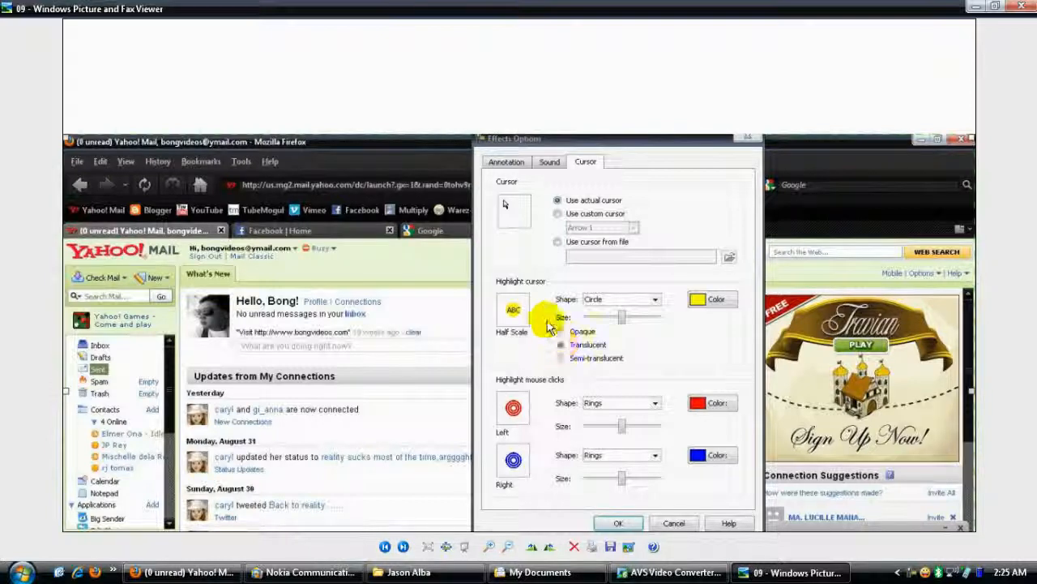
pyautogui.click(561, 344)
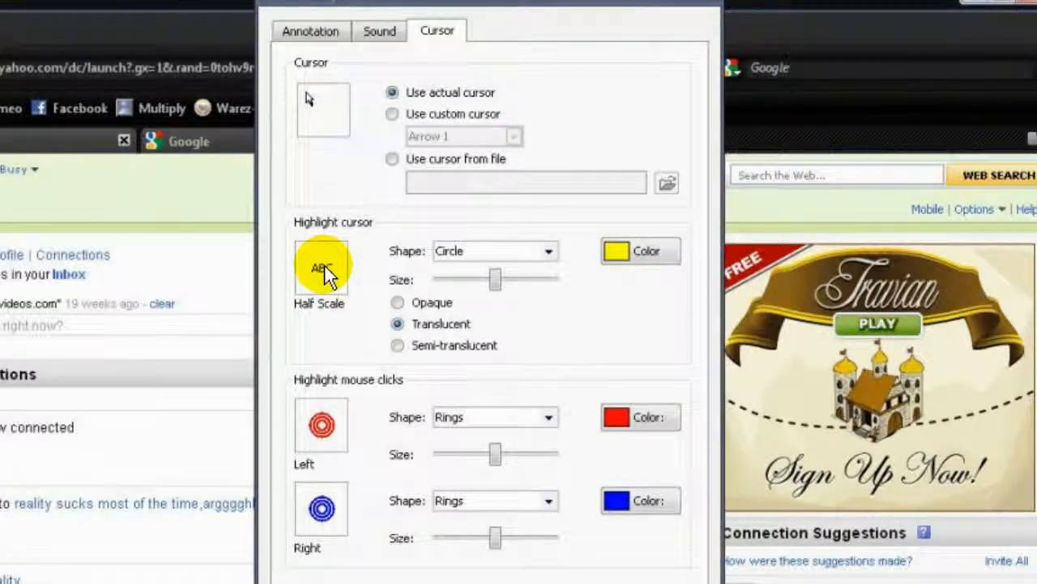
pyautogui.moveTo(332, 320)
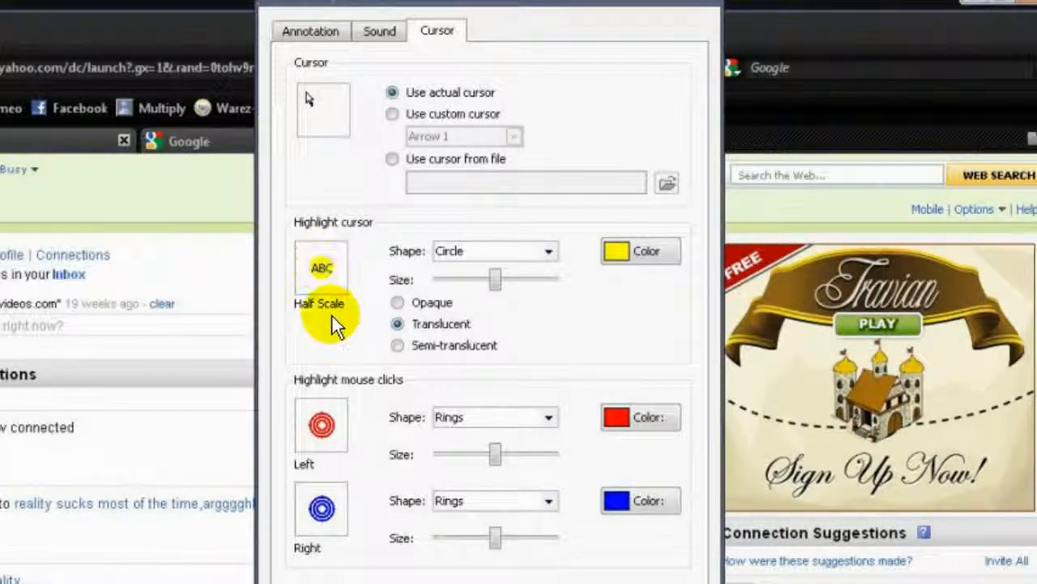
pyautogui.moveTo(328, 397)
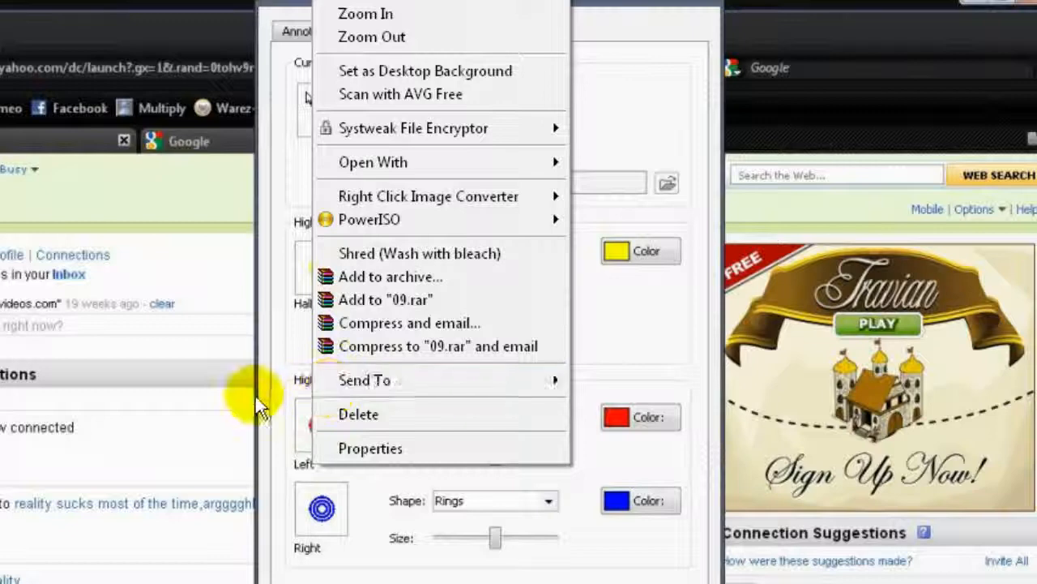
pyautogui.rightClick(555, 243)
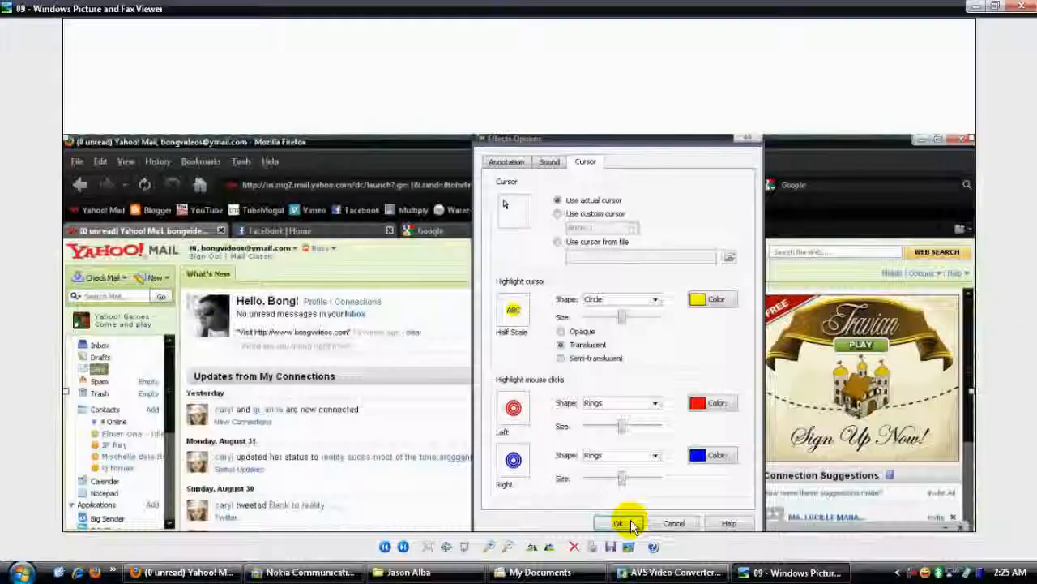
pyautogui.click(619, 523)
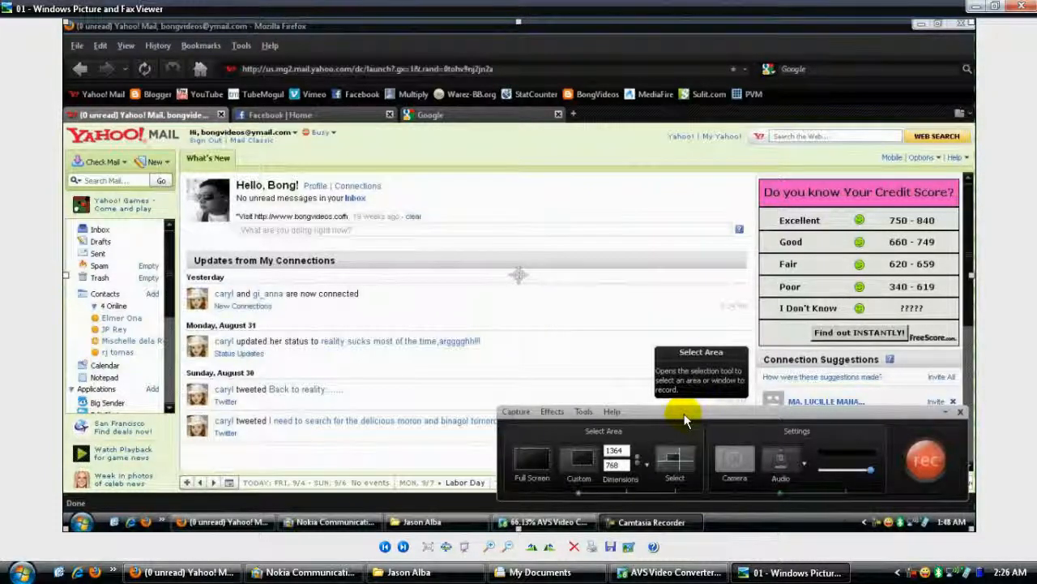
pyautogui.moveTo(593, 369)
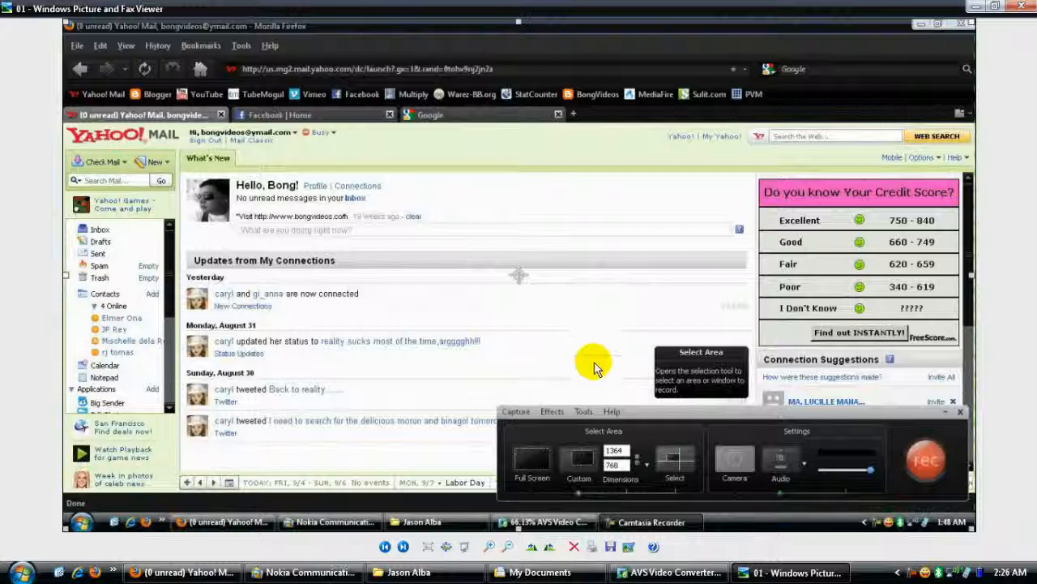